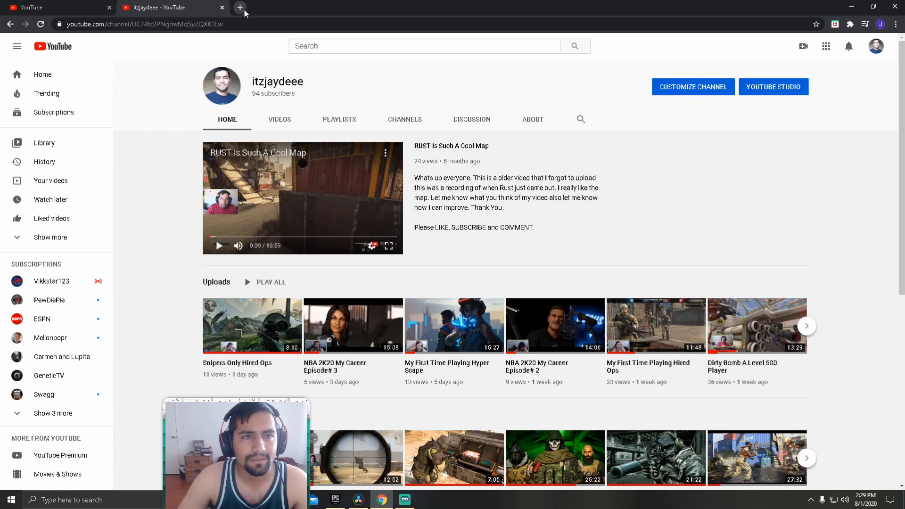
In the Twitch tab, sort itzjaydeee's clips by Top all time instead of 7 days
left_click(239, 8)
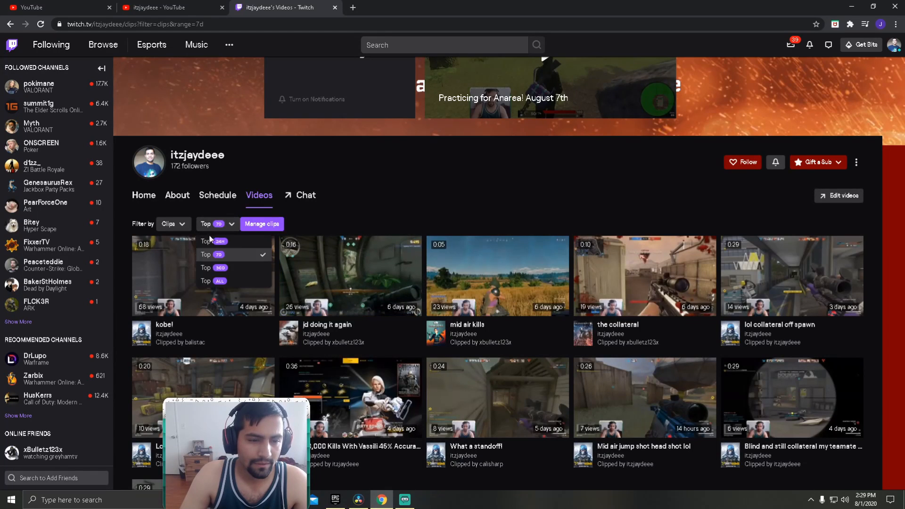
left_click(205, 280)
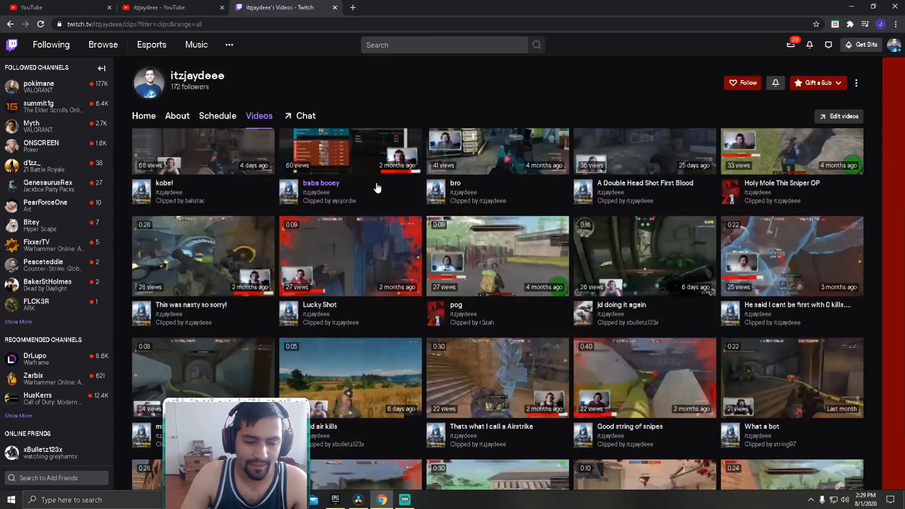